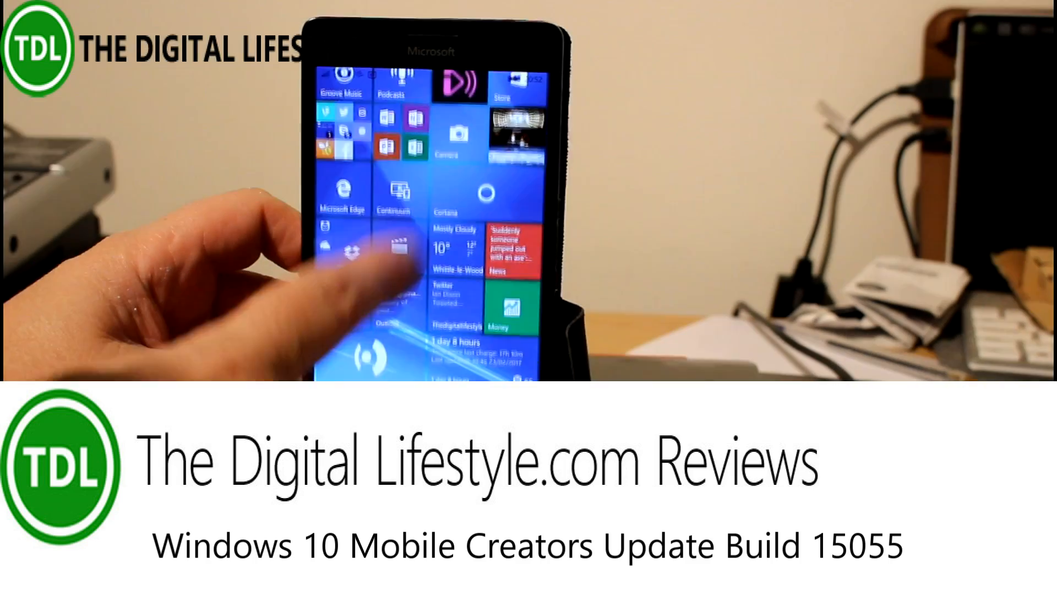
scroll("down", 3)
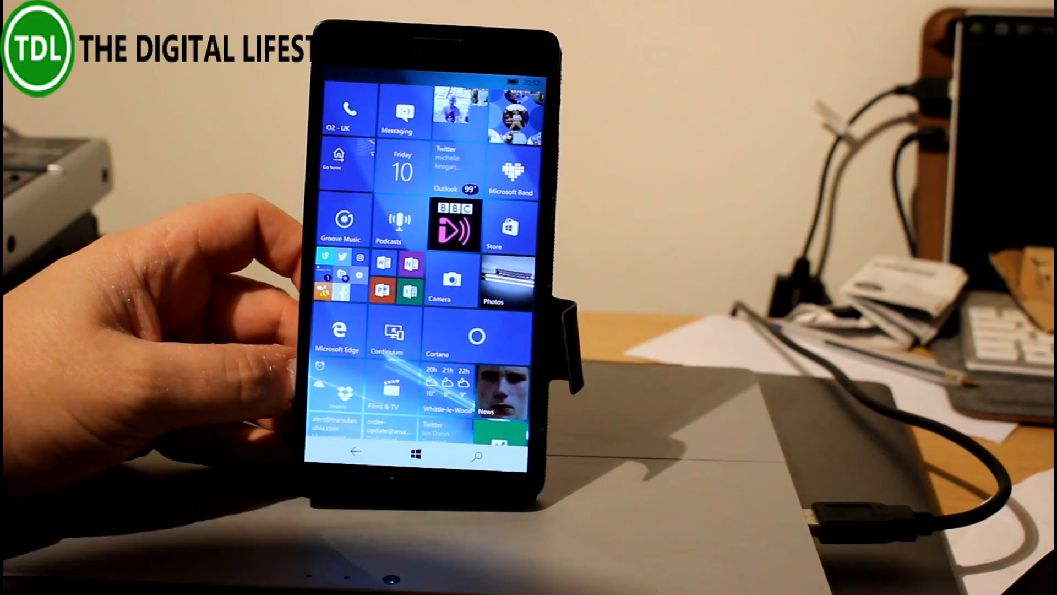
scroll("down", 3)
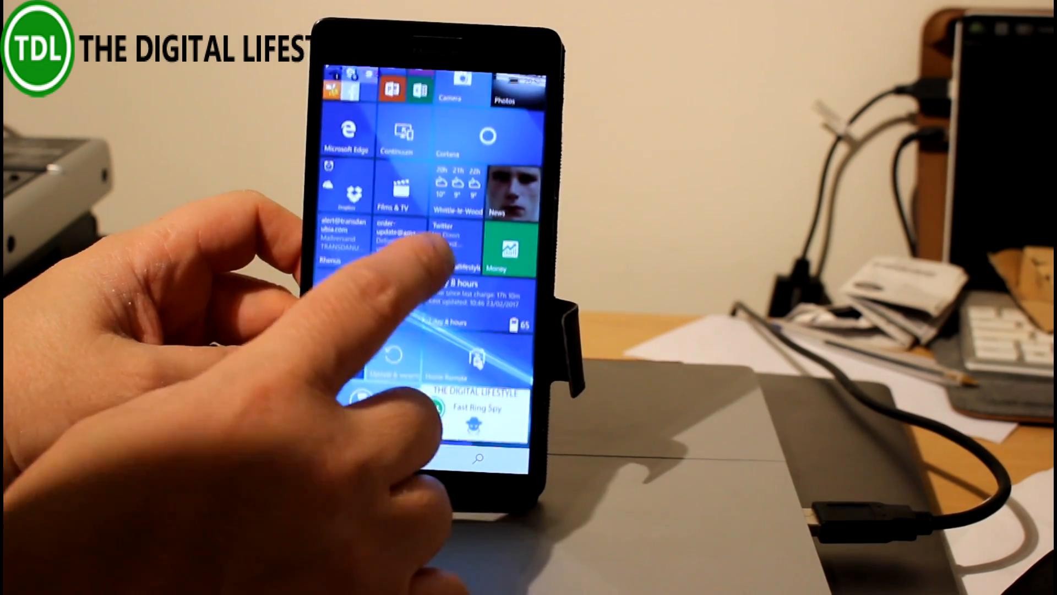